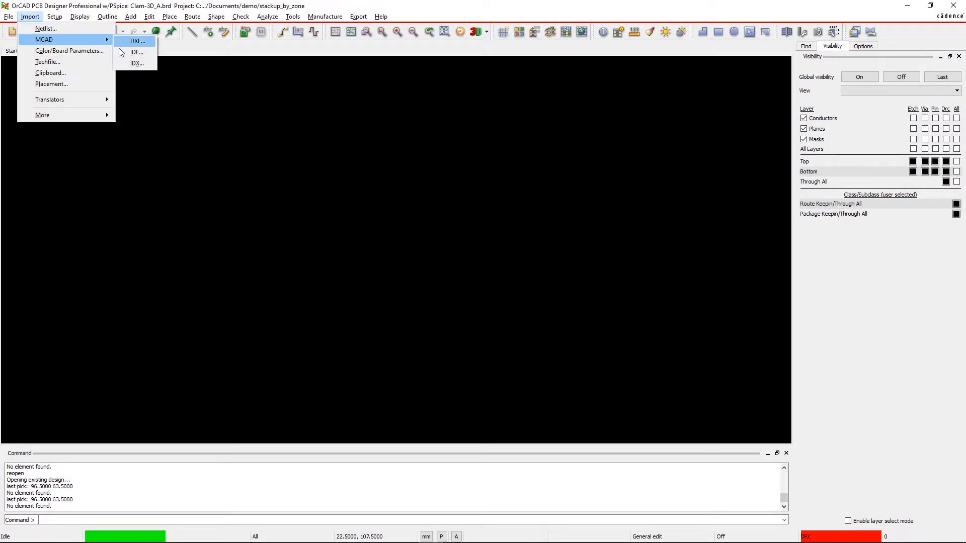
# Import the IDX mechanical data, accepting all proposed objects, to bring in the board outline with bend areas
pyautogui.click(136, 63)
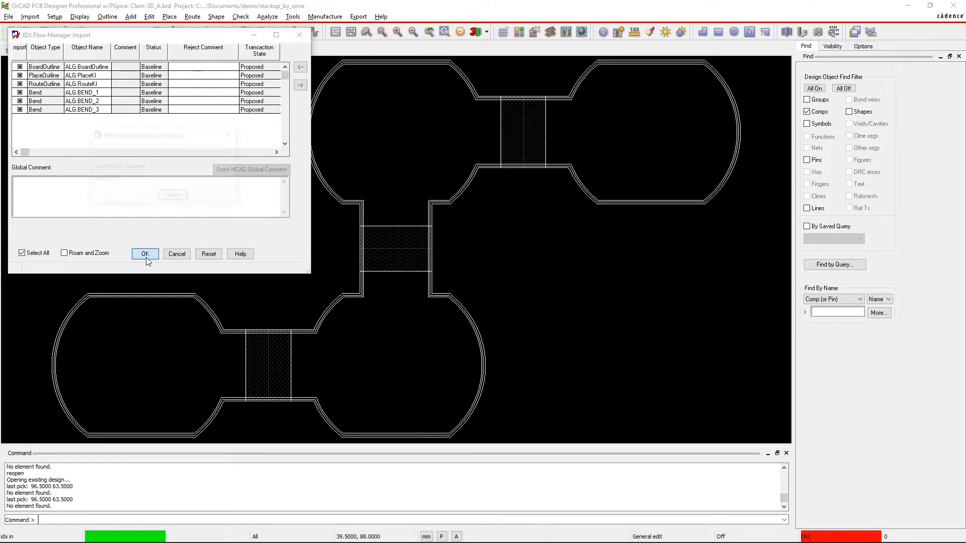
pyautogui.click(145, 253)
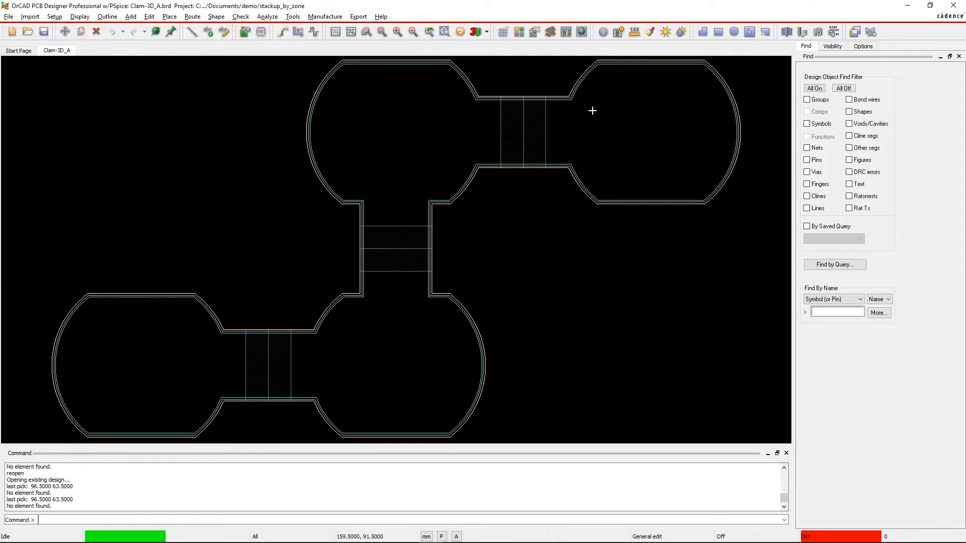
# Create a Flex stackup beside Primary in the cross-section editor and assign layers to it
pyautogui.click(832, 46)
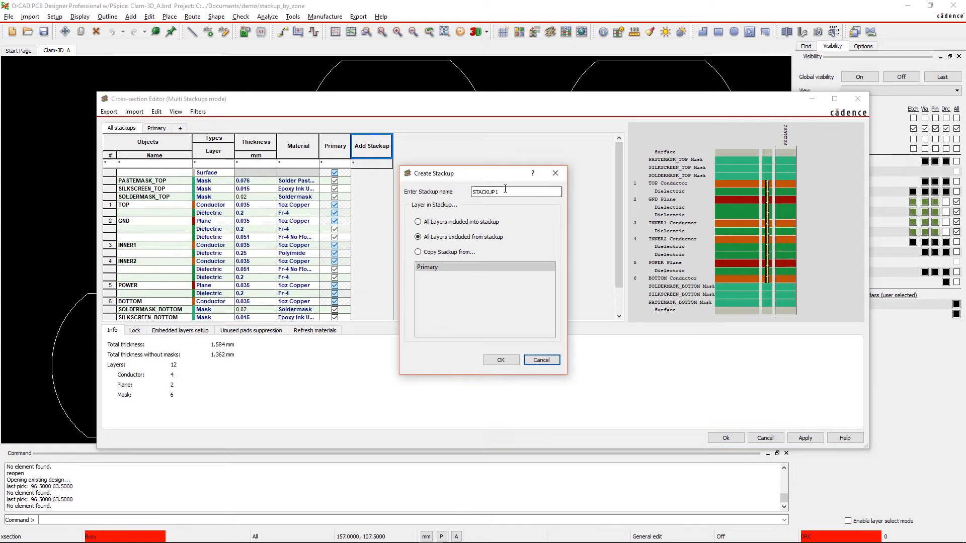
pyautogui.click(501, 361)
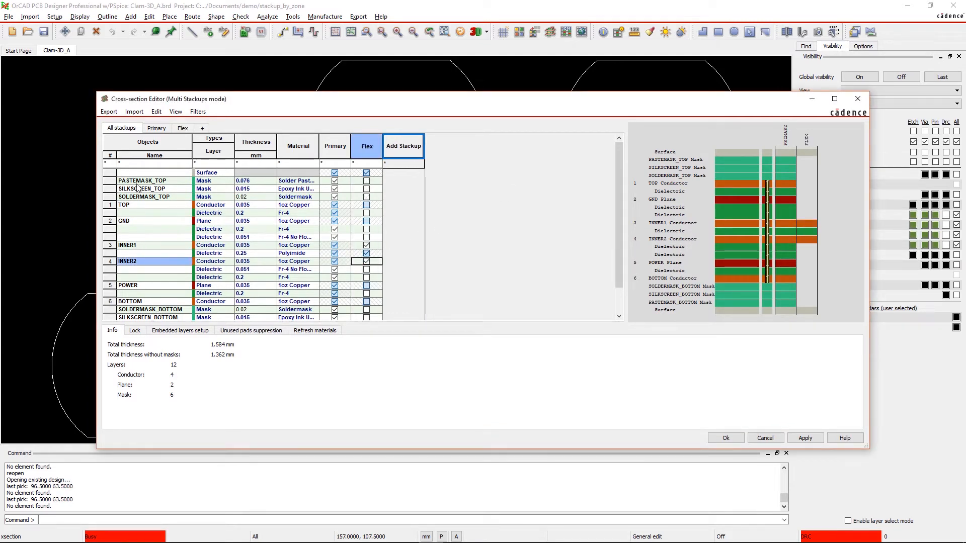
pyautogui.click(403, 145)
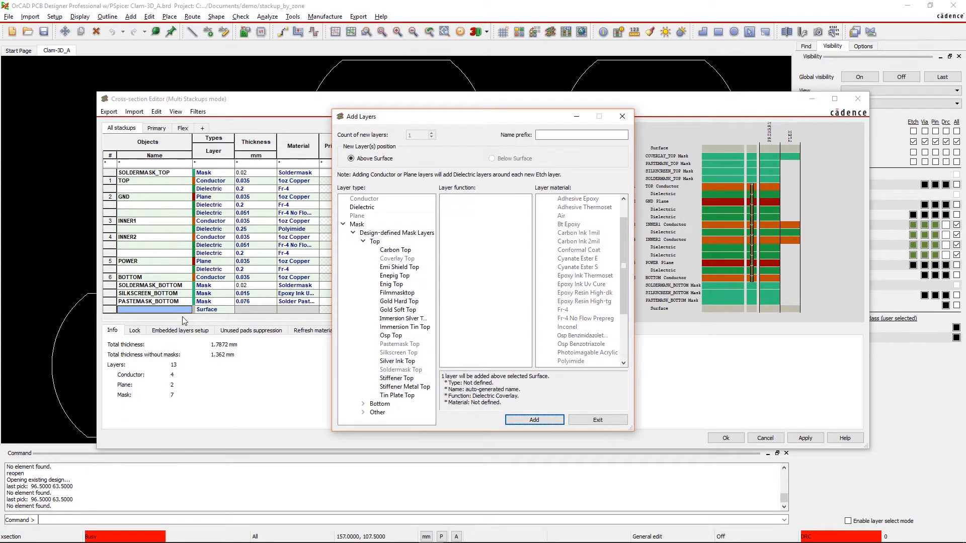
# Add a polyimide Coverlay Bottom mask layer to the stackup
pyautogui.click(403, 344)
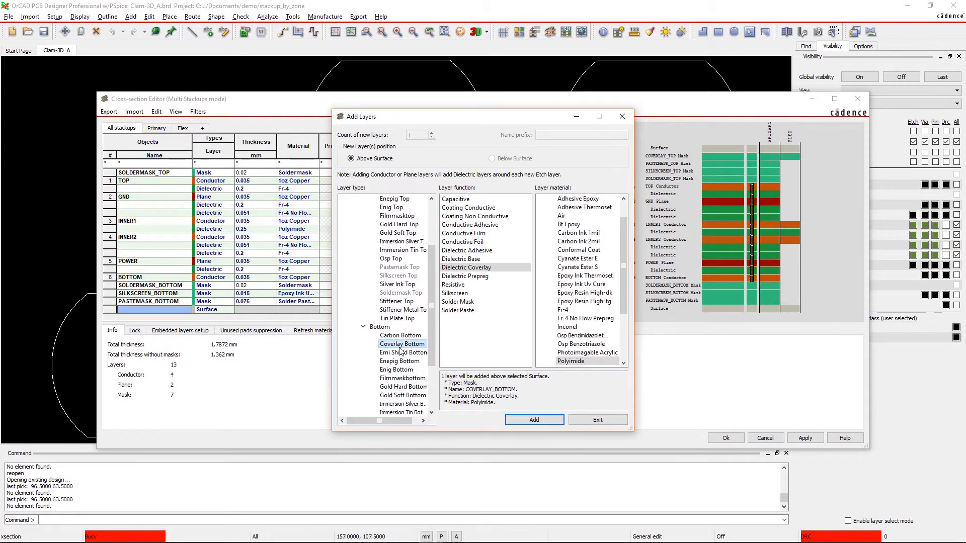
pyautogui.click(533, 419)
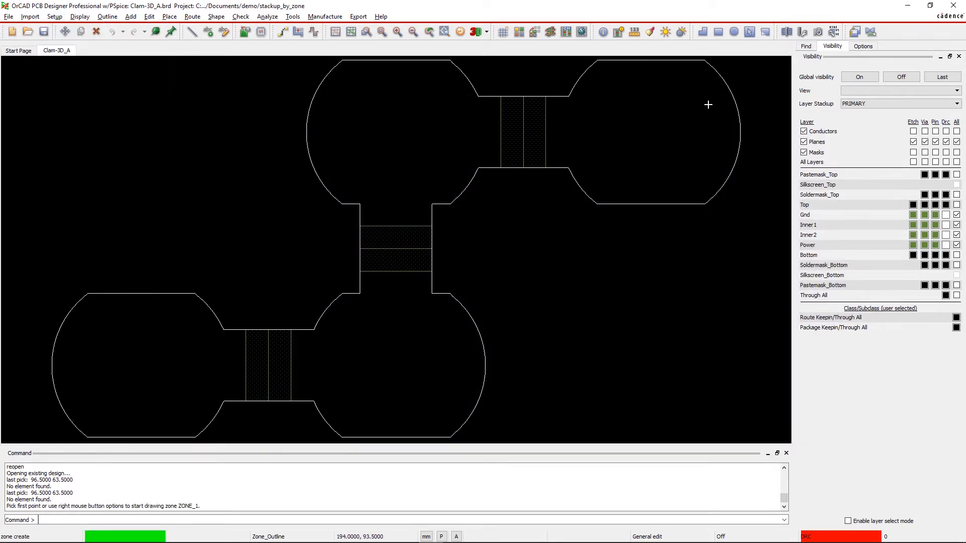
# Set the new zone's stackup to FLEX and outline flex zones over the bend strips
pyautogui.click(864, 45)
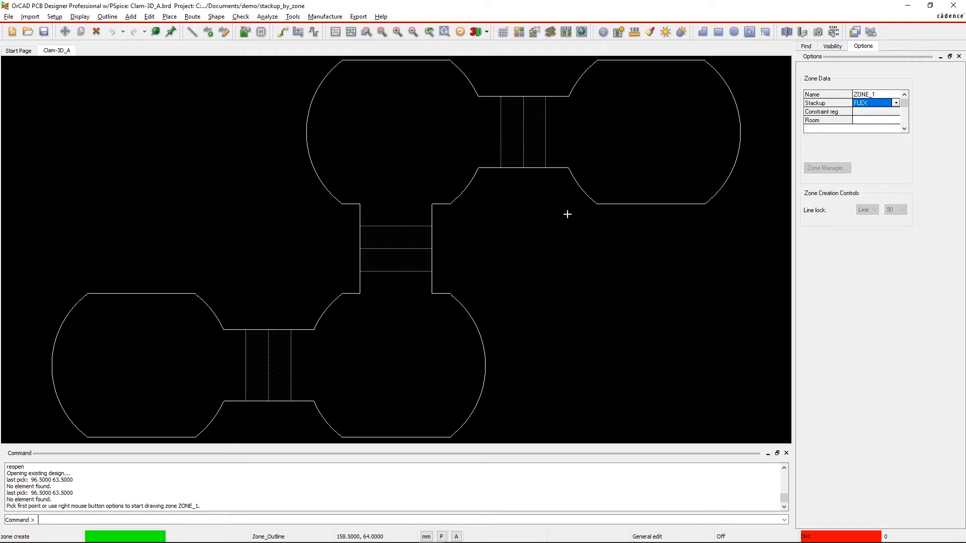
pyautogui.click(322, 396)
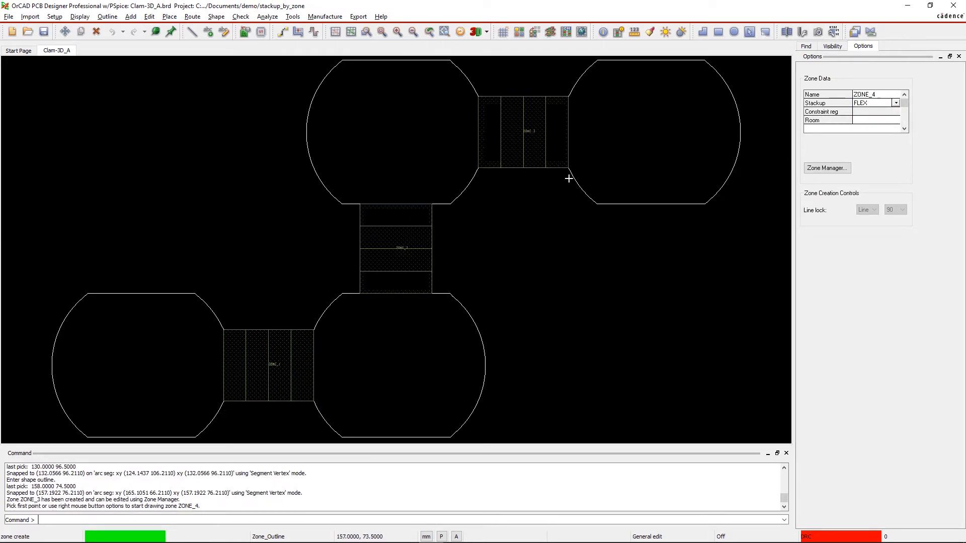
pyautogui.click(873, 103)
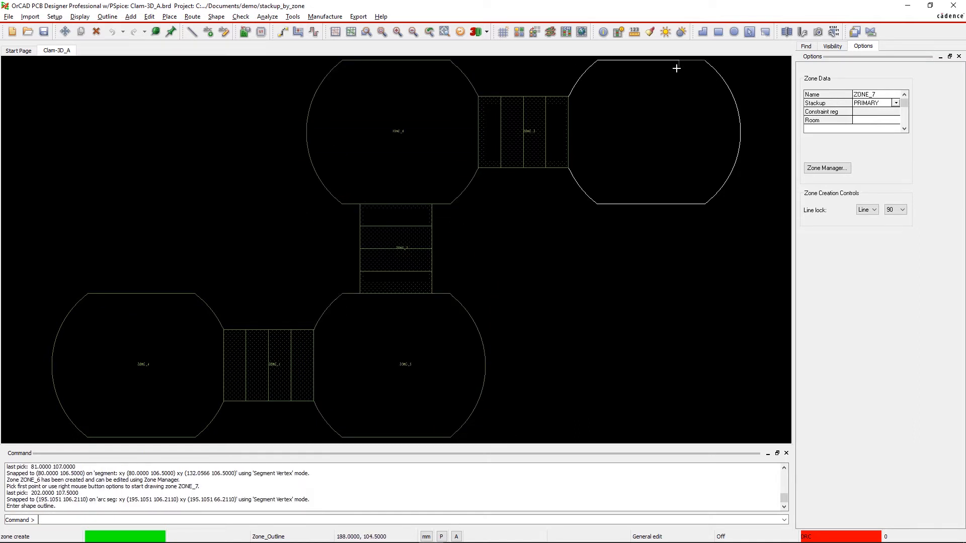
# Outline the last rigid zone on the right lobe and show the rigid-flex board in the 3D Canvas
pyautogui.click(827, 168)
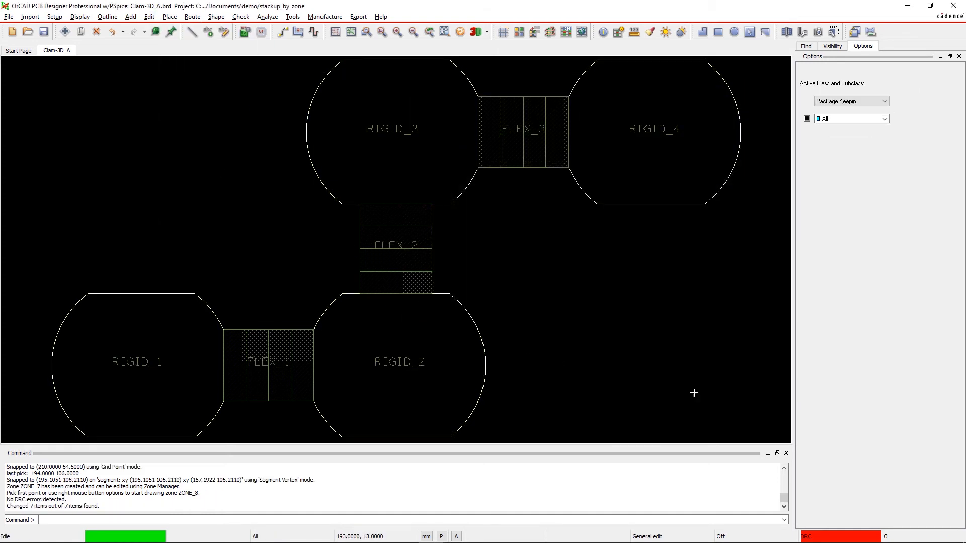
pyautogui.click(474, 31)
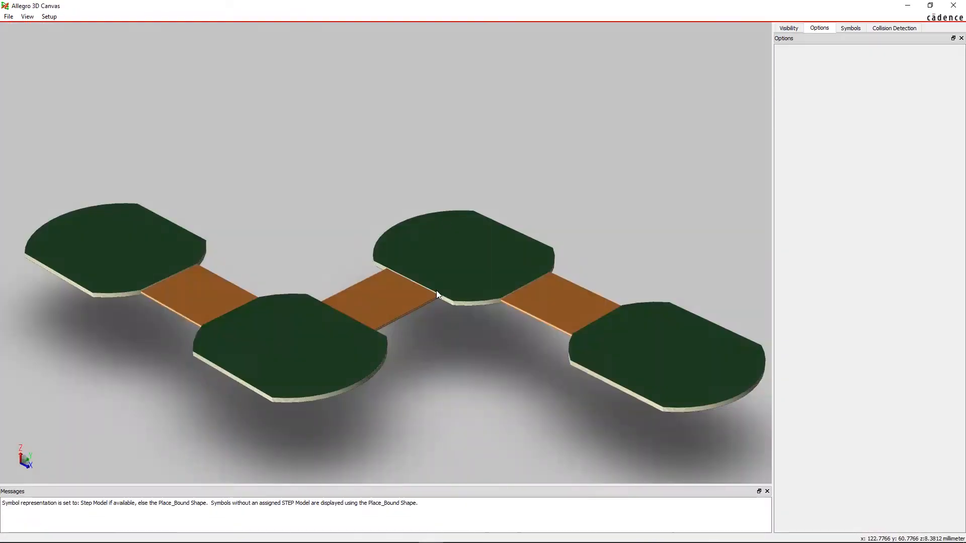